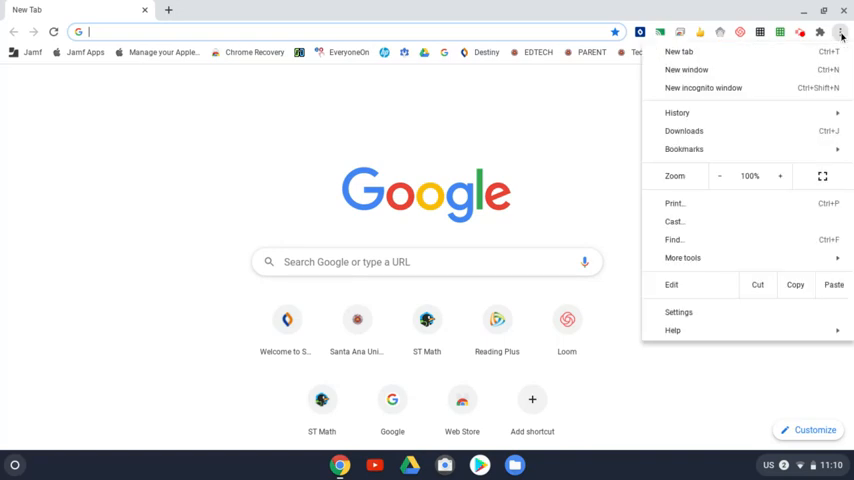
mouse_move(694, 258)
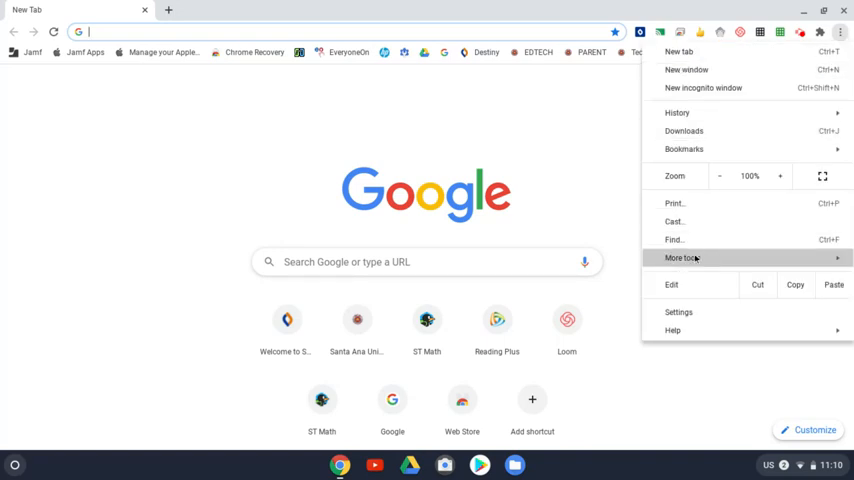
Open Clear browsing data from the More tools menu
click(683, 258)
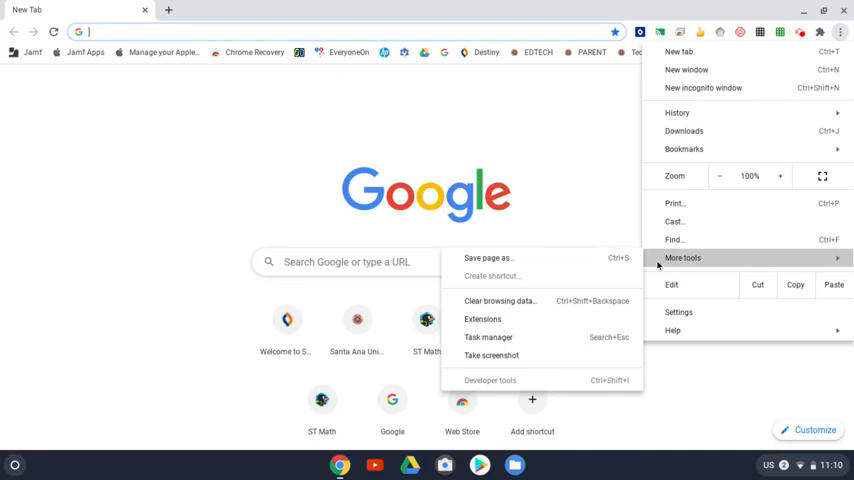
mouse_move(554, 276)
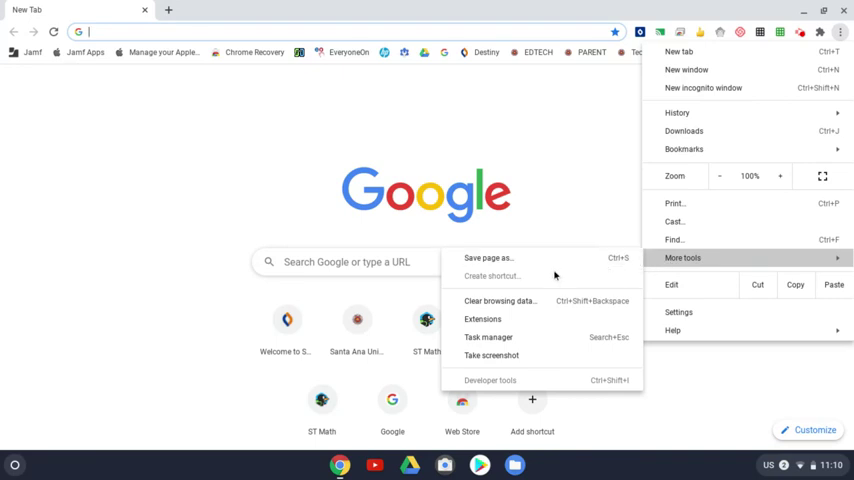
mouse_move(500, 301)
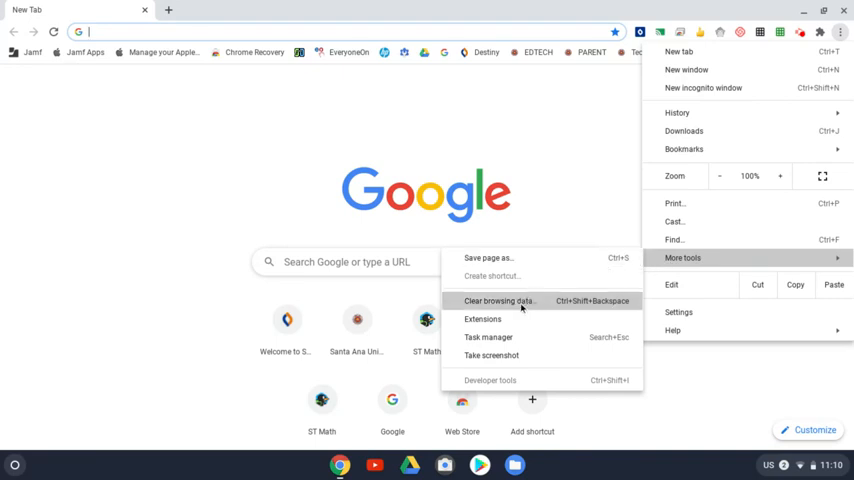
click(499, 300)
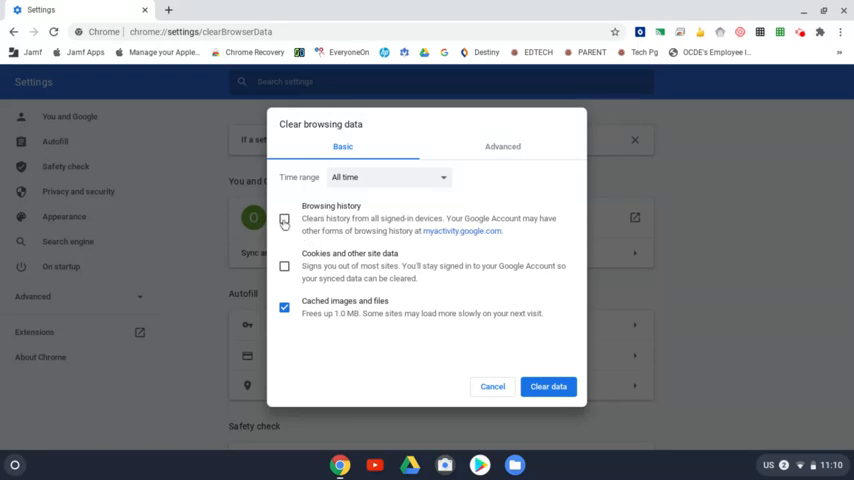
Uncheck Browsing history and clear only cached images and files for All time
click(286, 218)
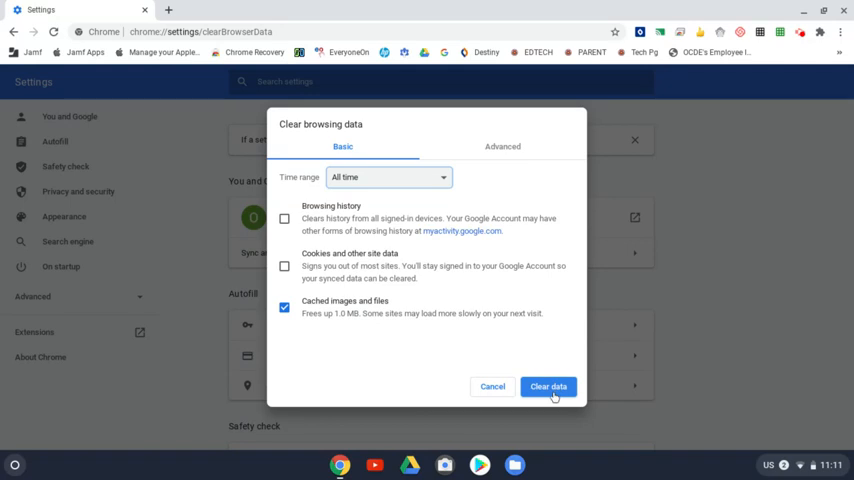
click(546, 386)
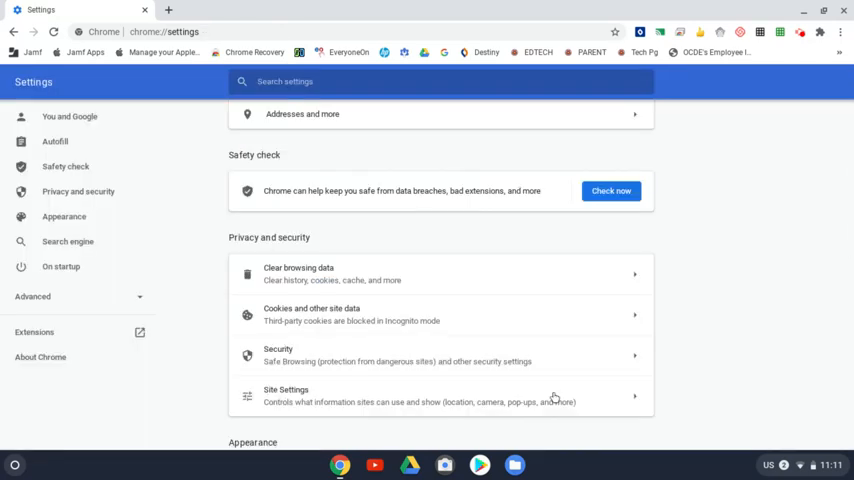